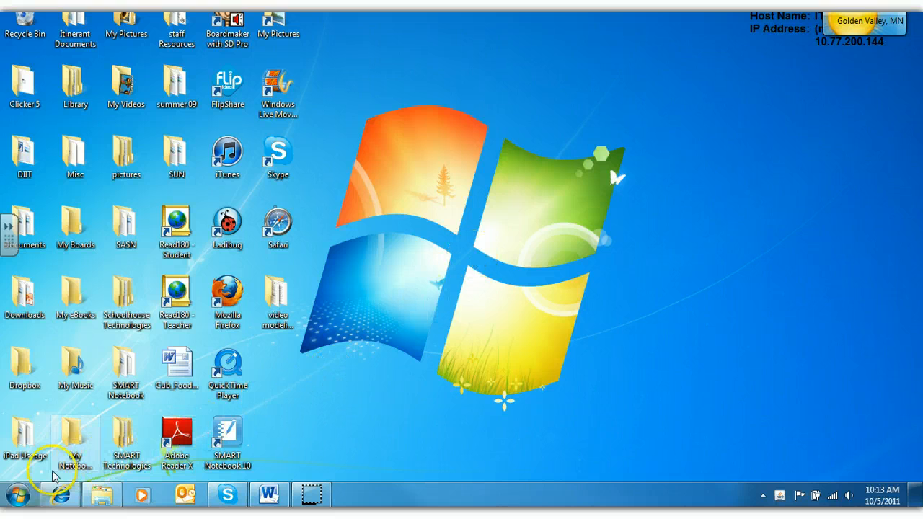
# Bring up the Start menu to reach Sticky Notes.
pyautogui.click(18, 496)
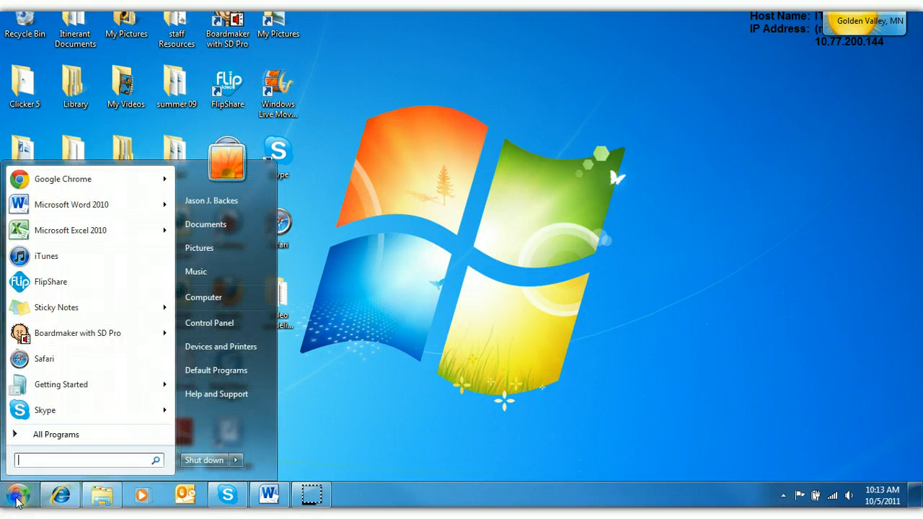
pyautogui.moveTo(72, 357)
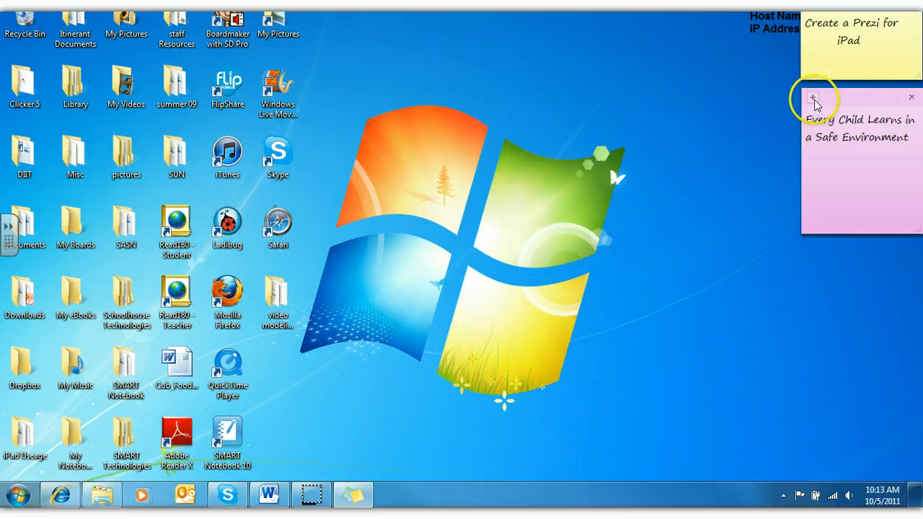
# Create a new blank note from the pink note and place the cursor in it.
pyautogui.click(814, 98)
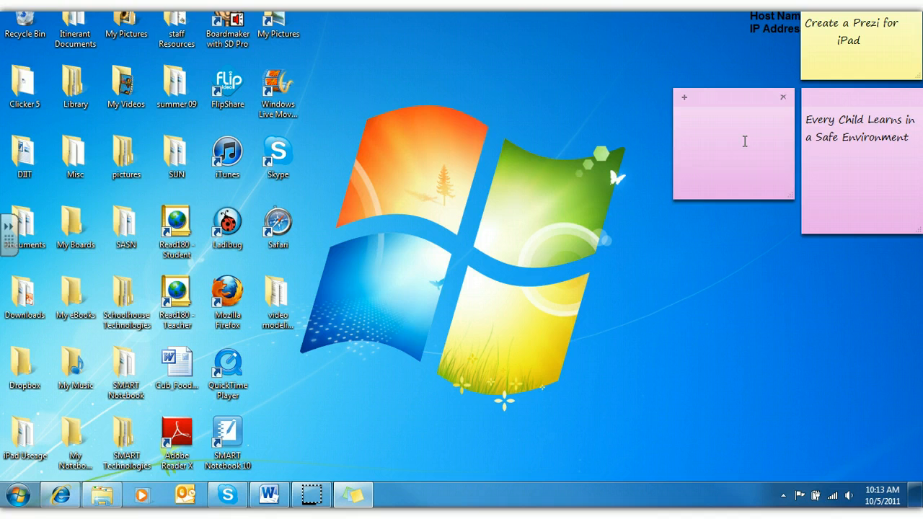
pyautogui.click(782, 97)
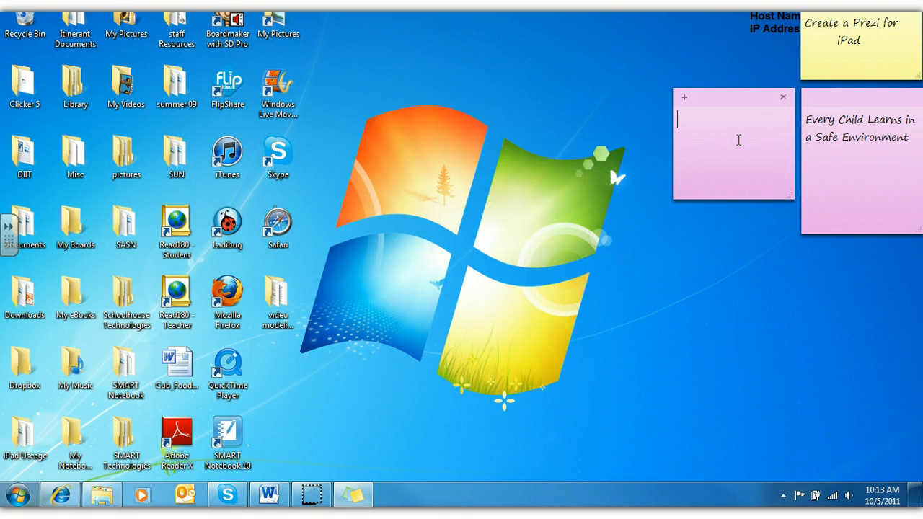
# Recolor the new blank note to Purple from its context menu.
pyautogui.rightClick(732, 141)
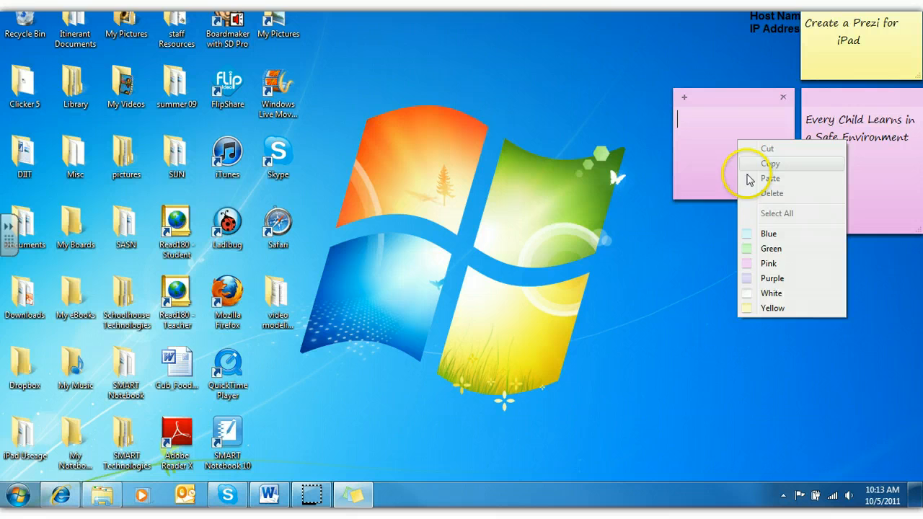
pyautogui.moveTo(769, 278)
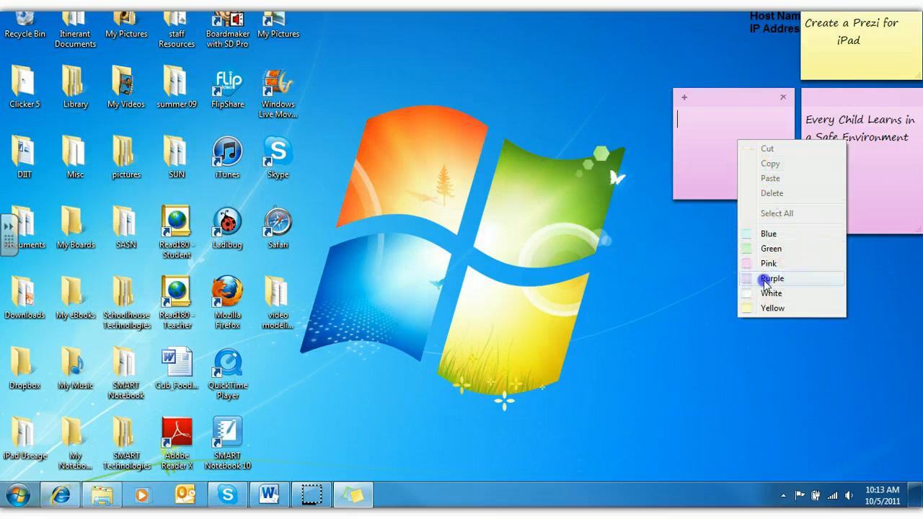
pyautogui.click(770, 278)
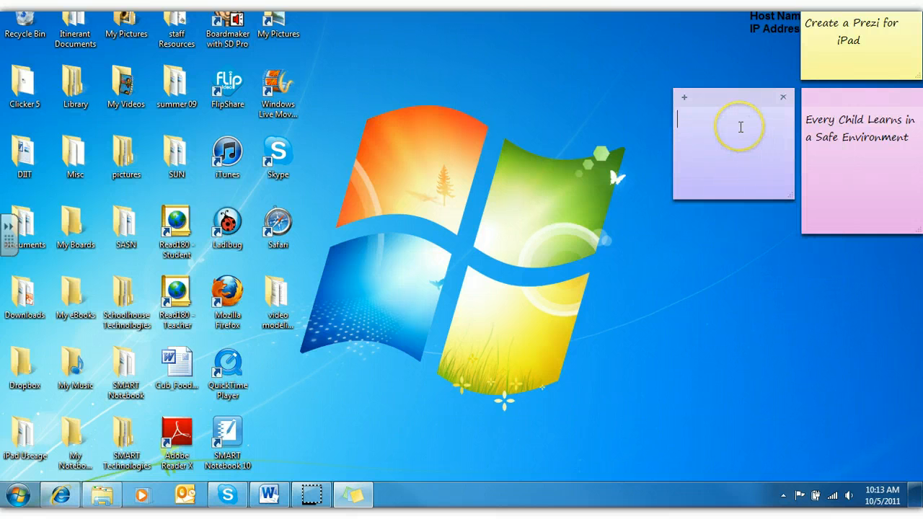
pyautogui.moveTo(718, 197)
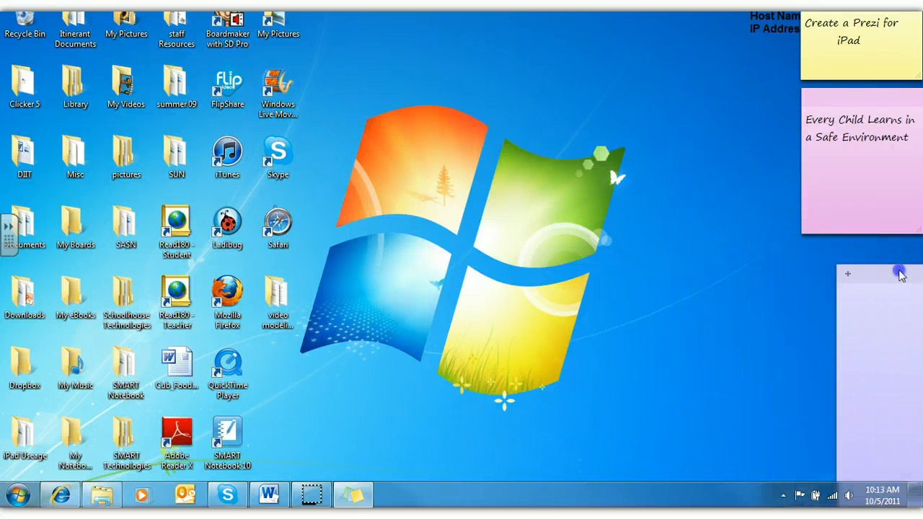
# Delete the purple note and confirm Yes, leaving only the yellow and pink notes.
pyautogui.click(848, 274)
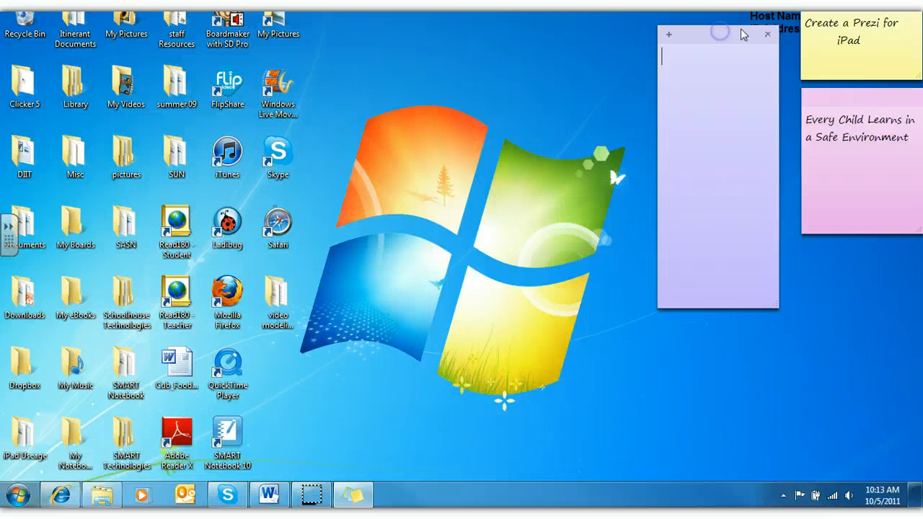
pyautogui.click(767, 34)
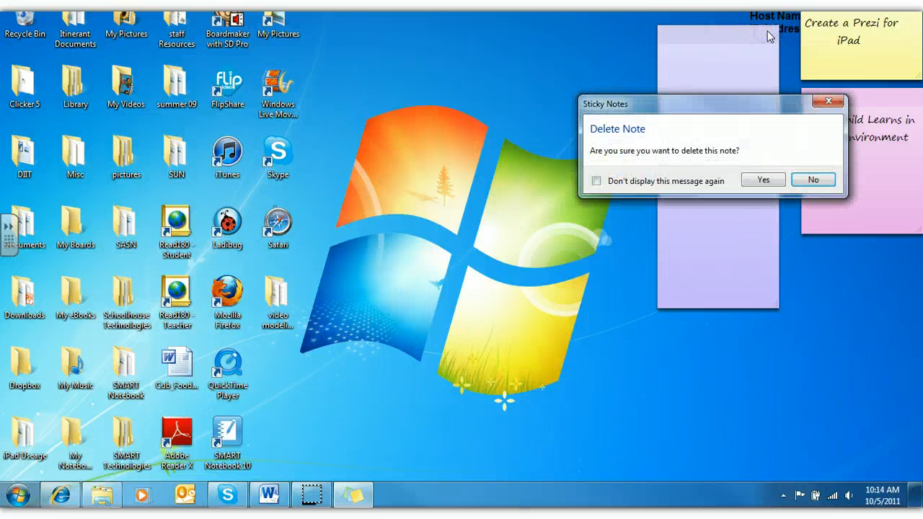
pyautogui.click(761, 179)
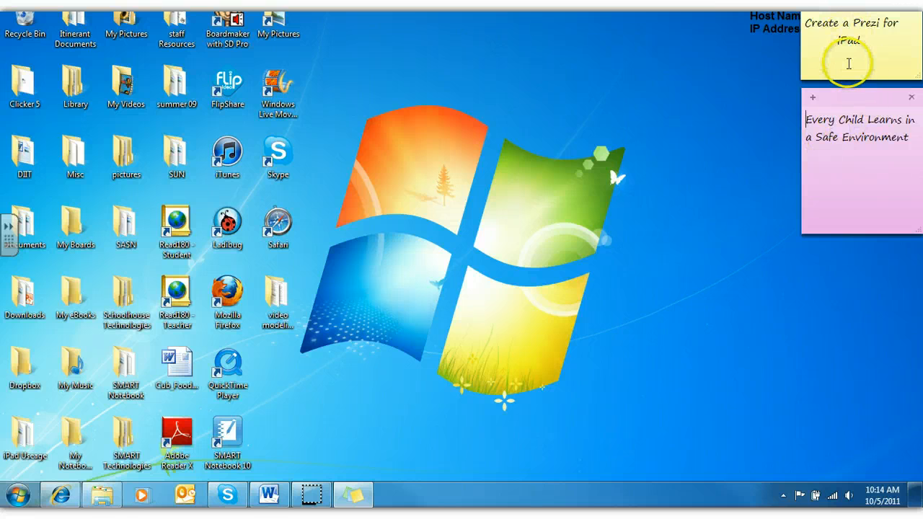
pyautogui.moveTo(565, 279)
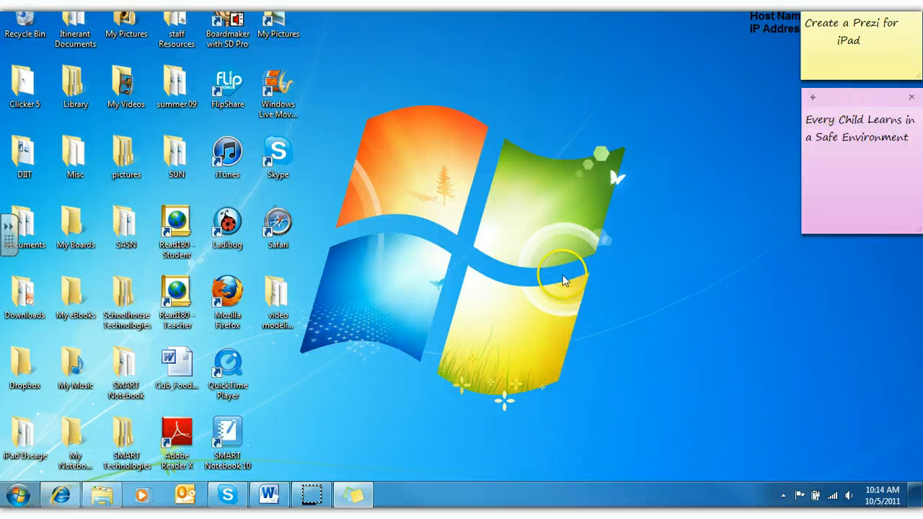